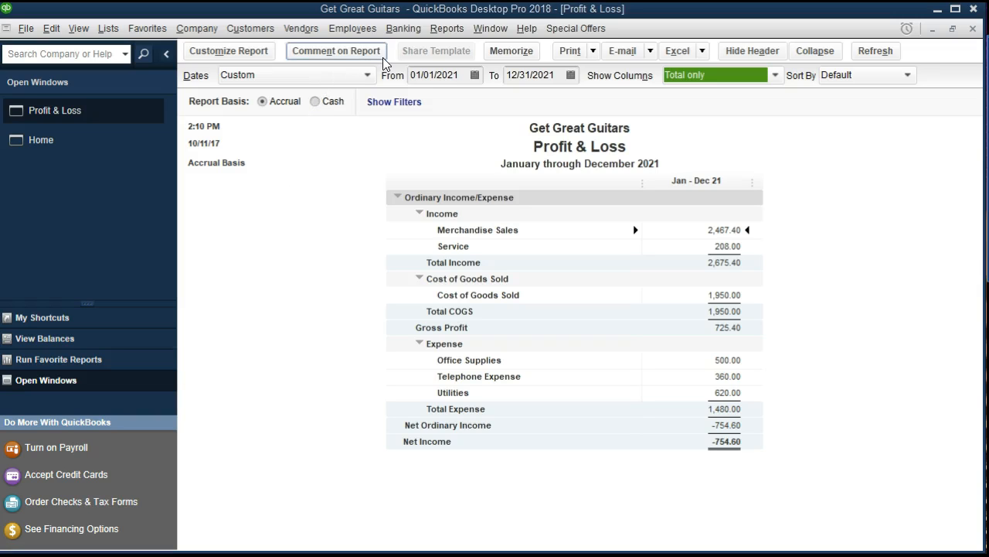
pyautogui.moveTo(336, 209)
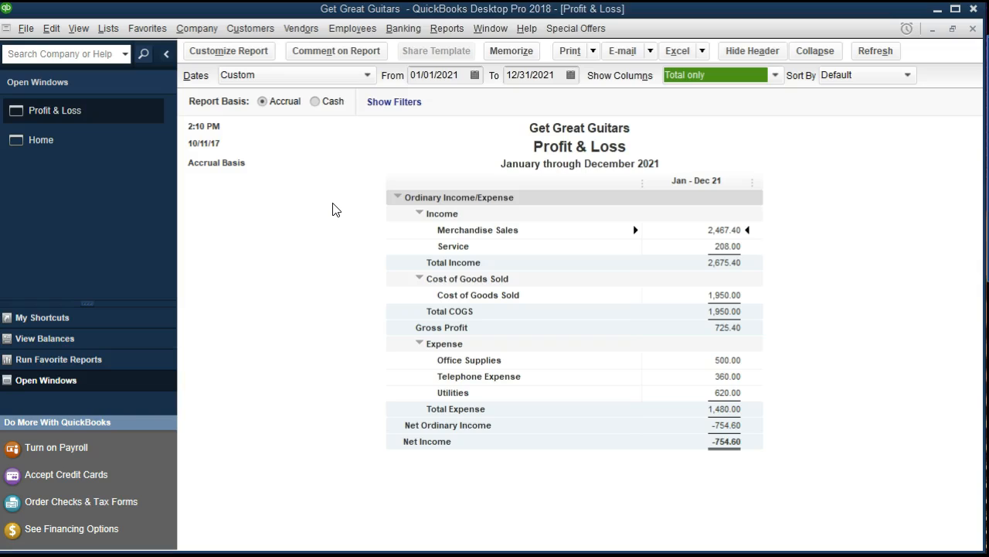
pyautogui.moveTo(352, 194)
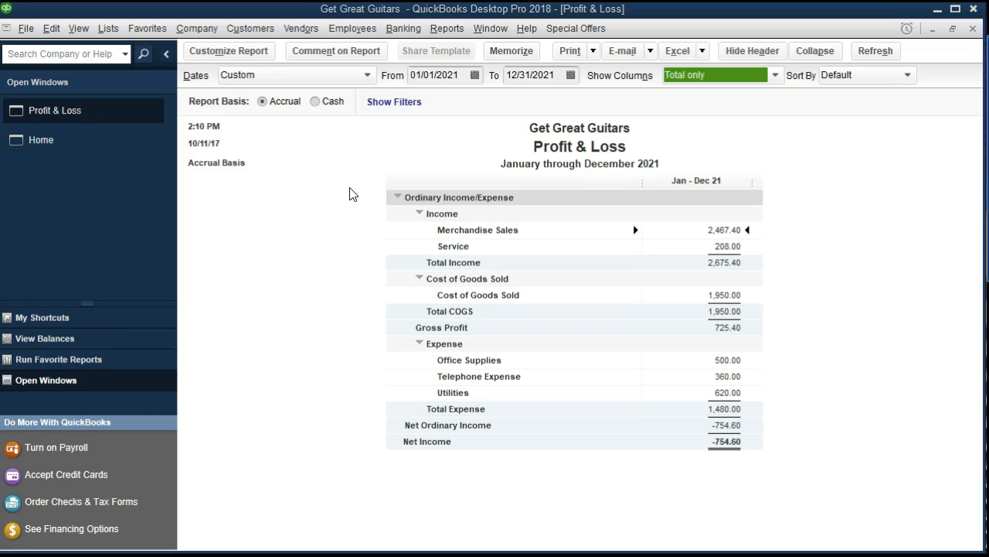
pyautogui.moveTo(265, 145)
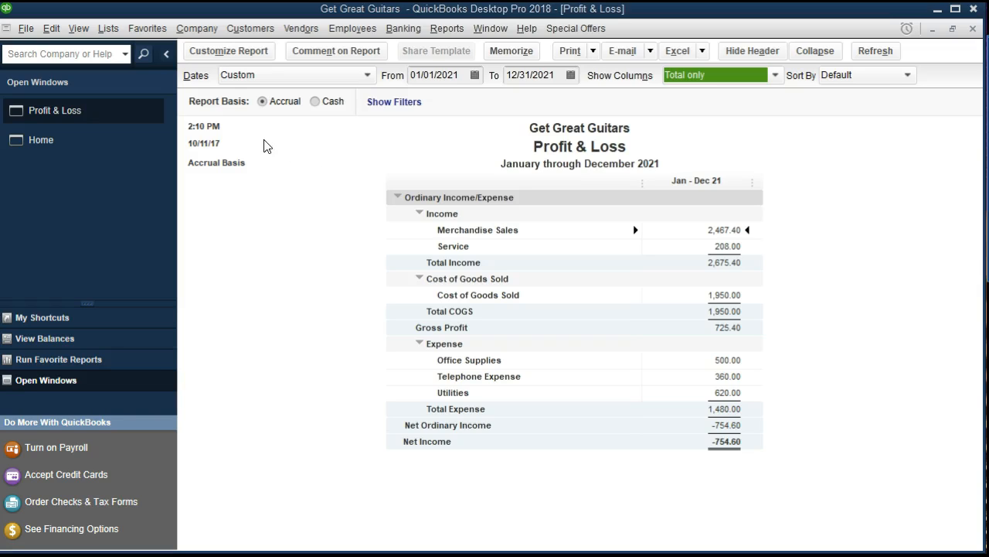
pyautogui.moveTo(265, 126)
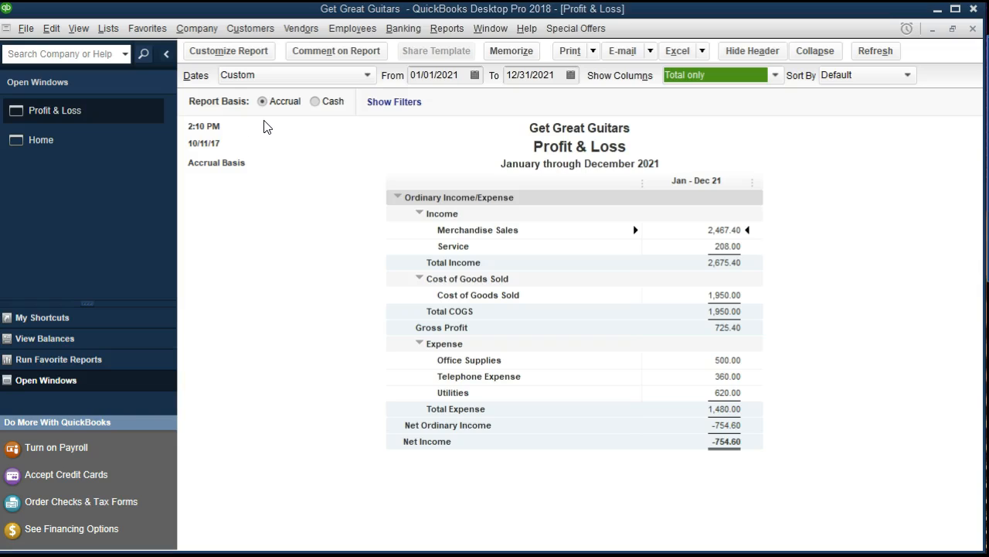
pyautogui.moveTo(307, 131)
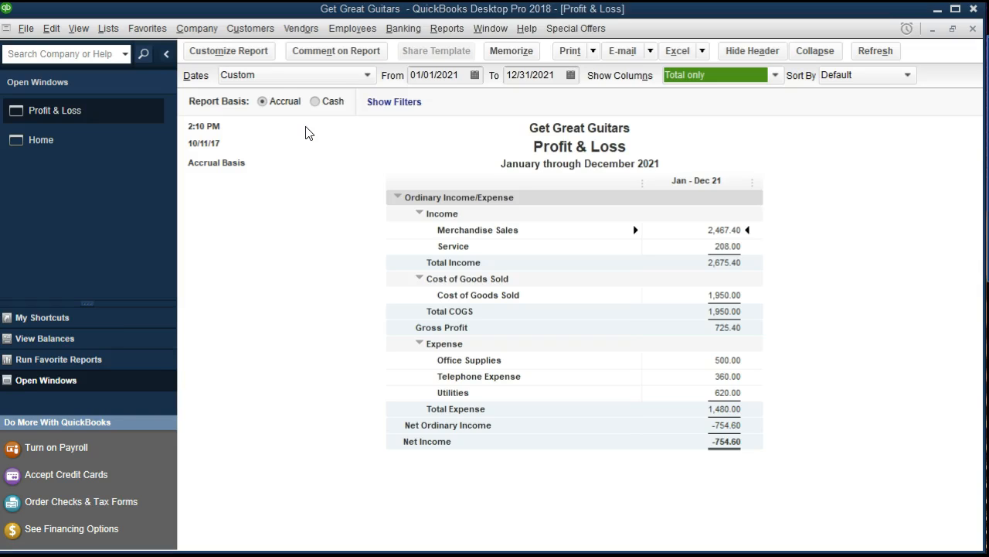
pyautogui.moveTo(353, 232)
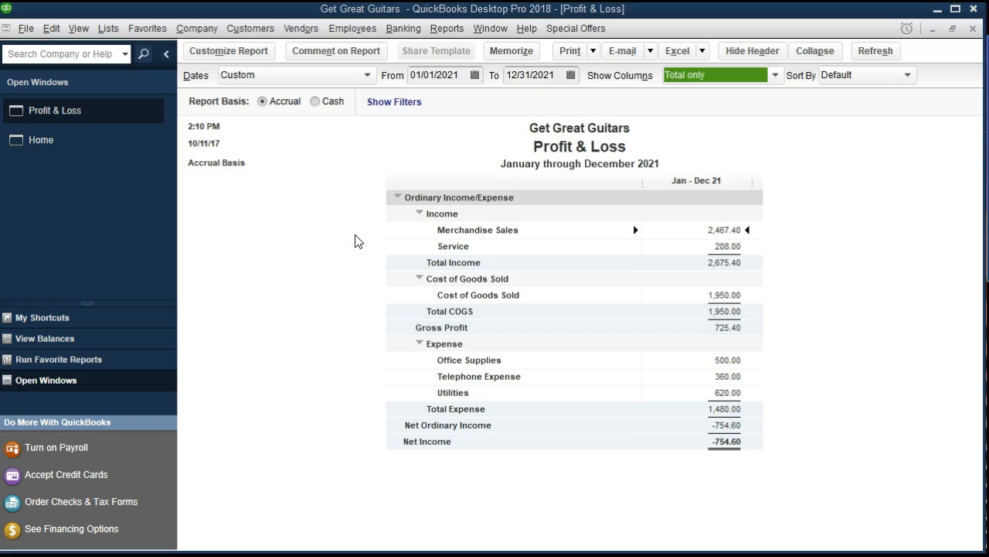
pyautogui.moveTo(334, 384)
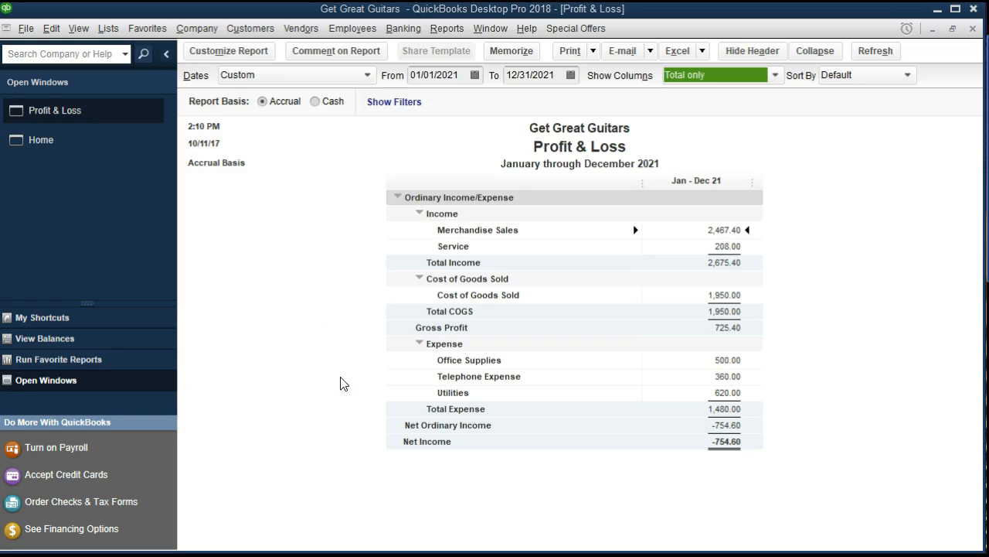
pyautogui.moveTo(349, 290)
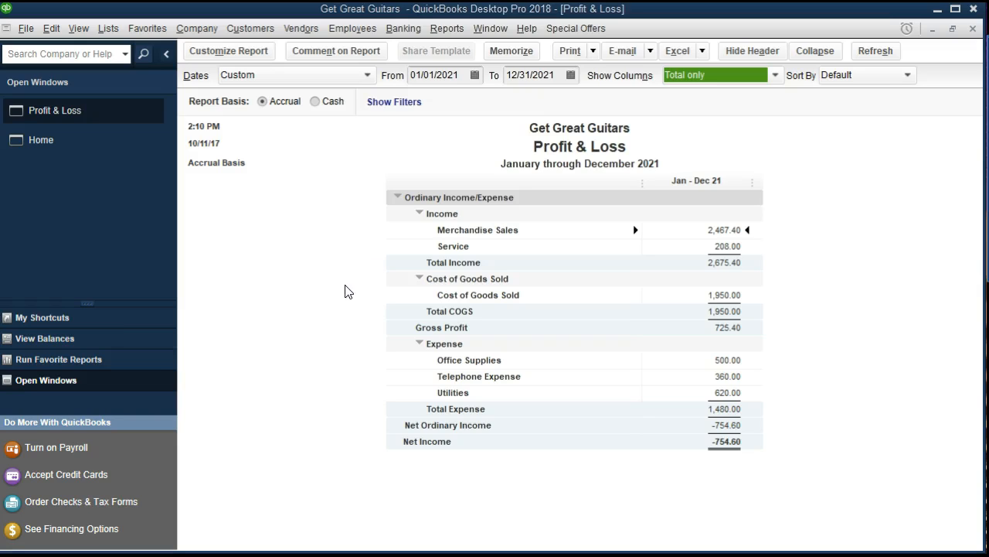
pyautogui.moveTo(346, 367)
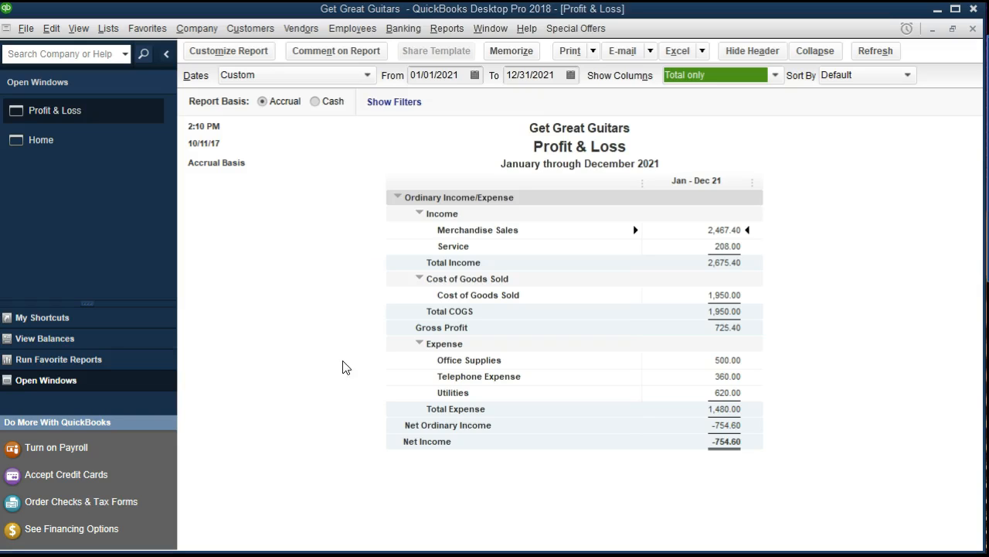
pyautogui.moveTo(286, 141)
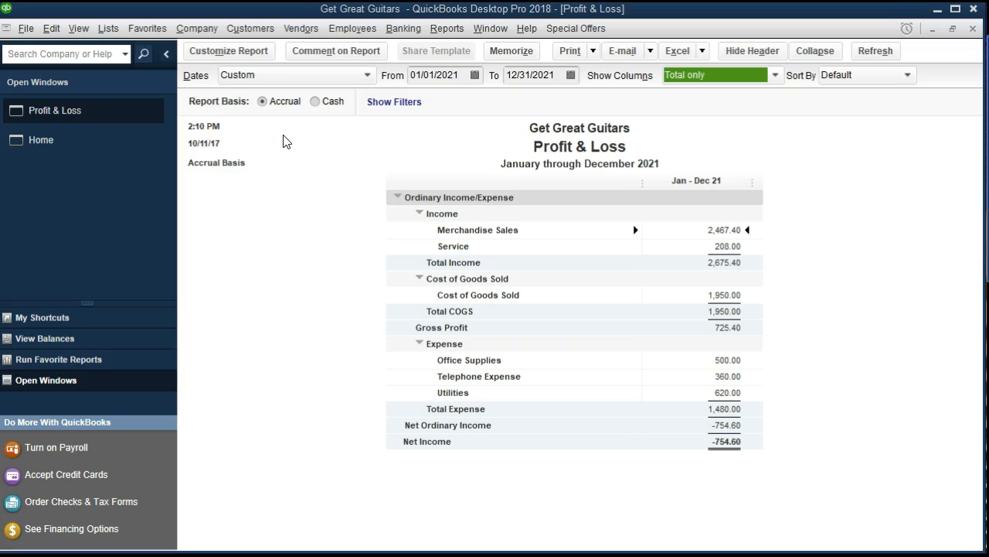
pyautogui.moveTo(279, 158)
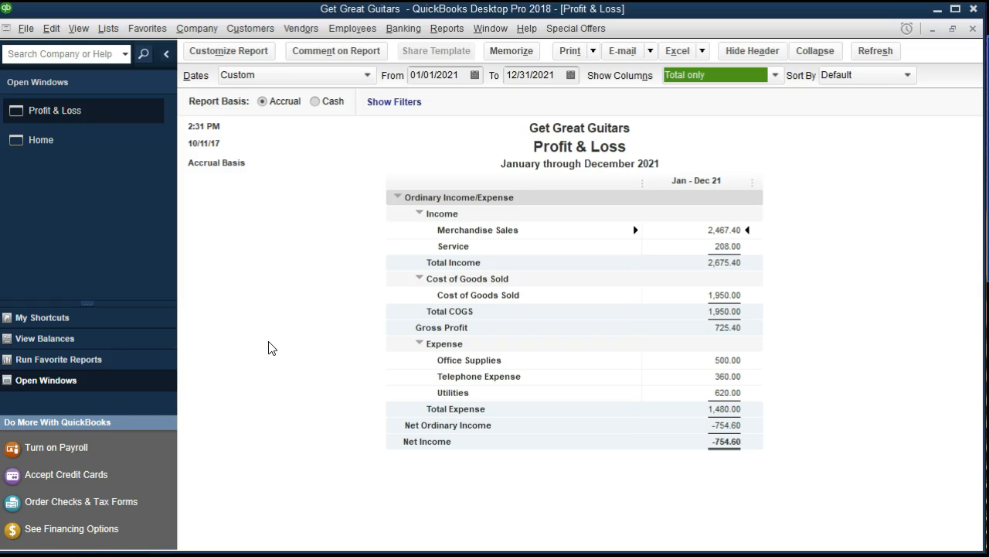
pyautogui.moveTo(714, 246)
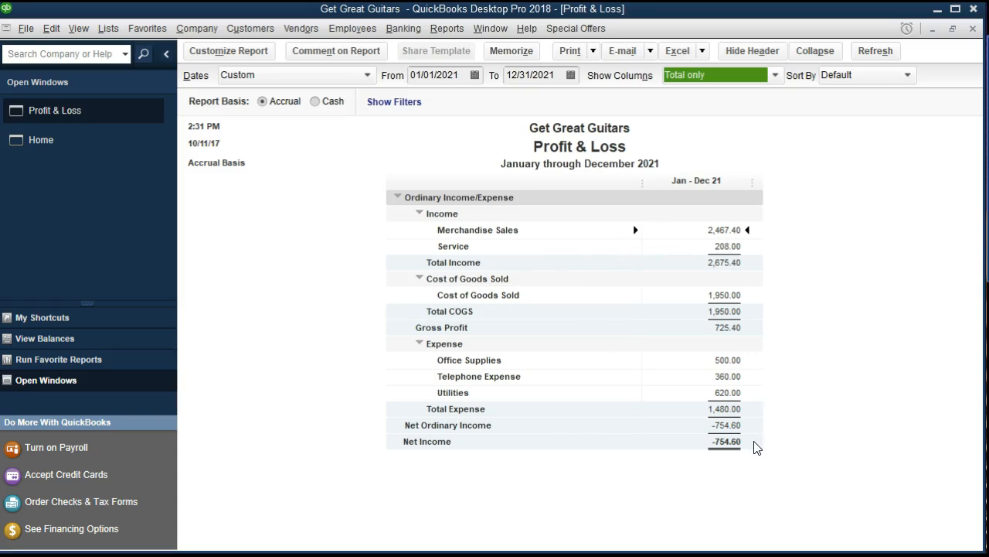
pyautogui.moveTo(552, 285)
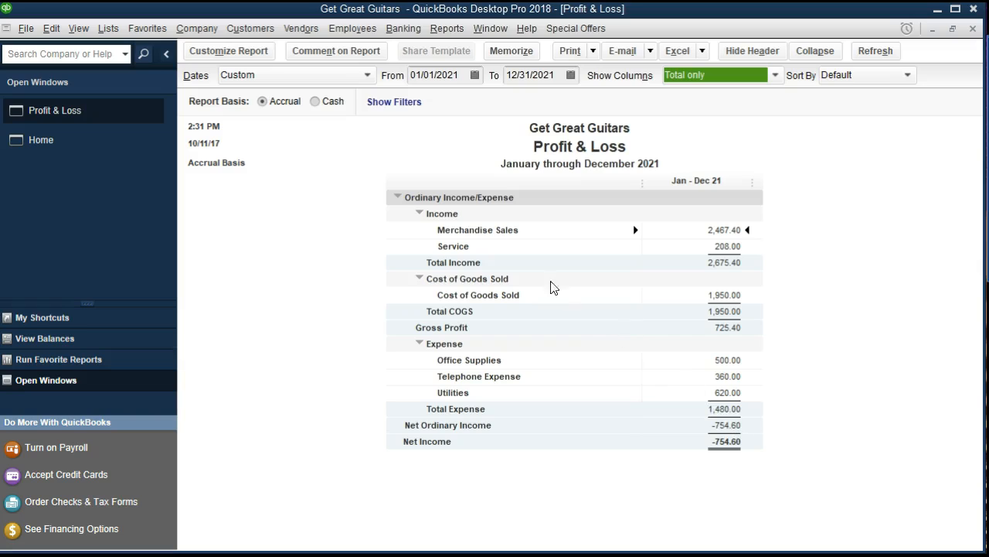
pyautogui.moveTo(436, 157)
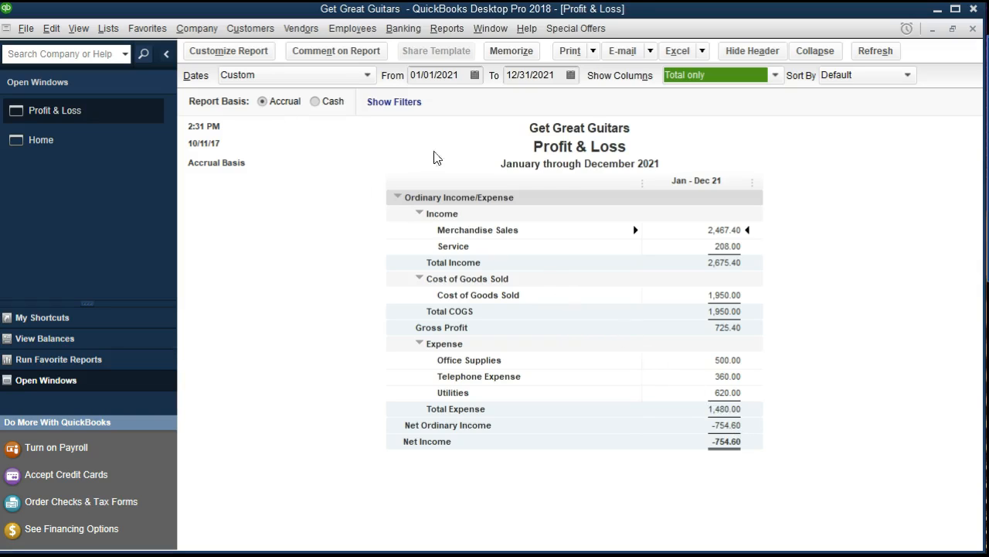
pyautogui.moveTo(706, 287)
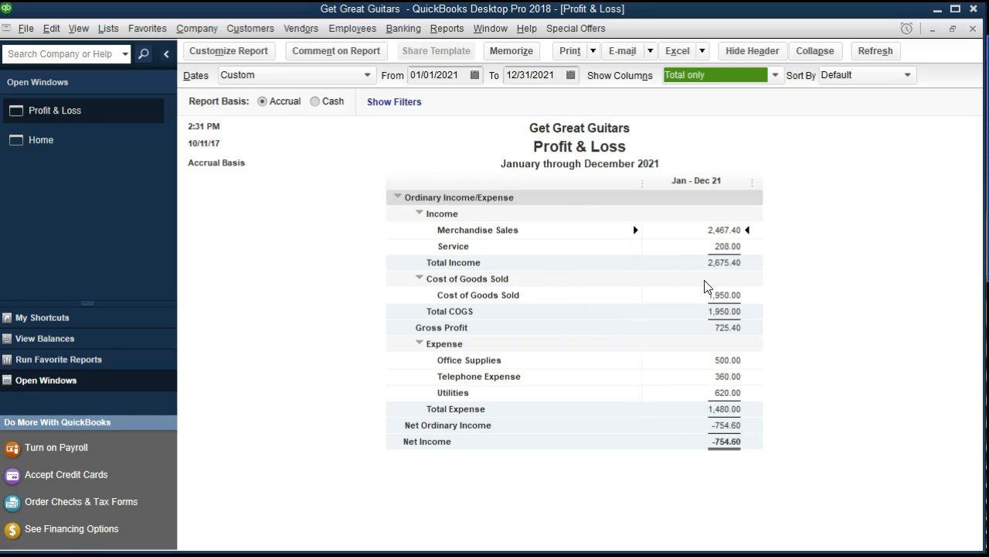
pyautogui.moveTo(413, 194)
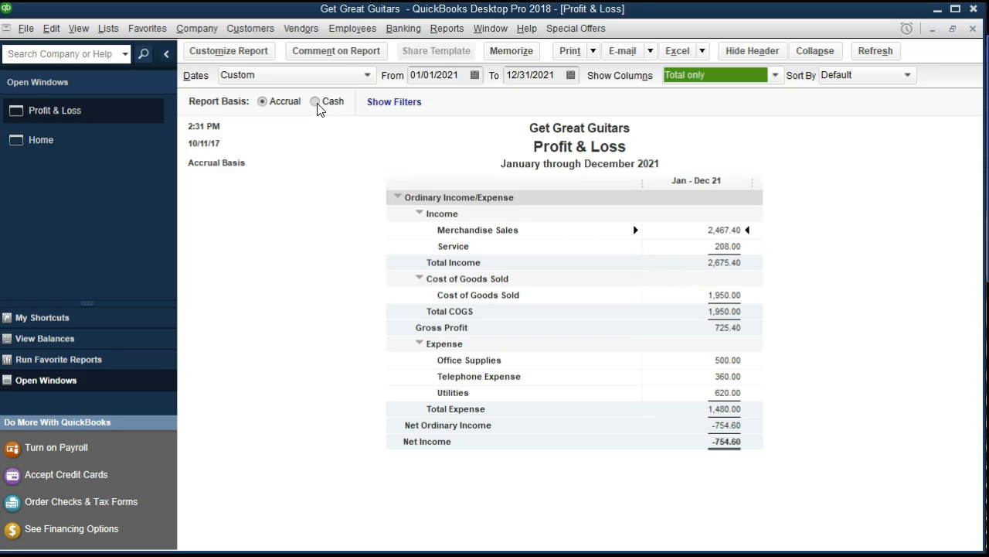
# Switch the 2021 Profit & Loss report basis to Cash.
pyautogui.click(315, 102)
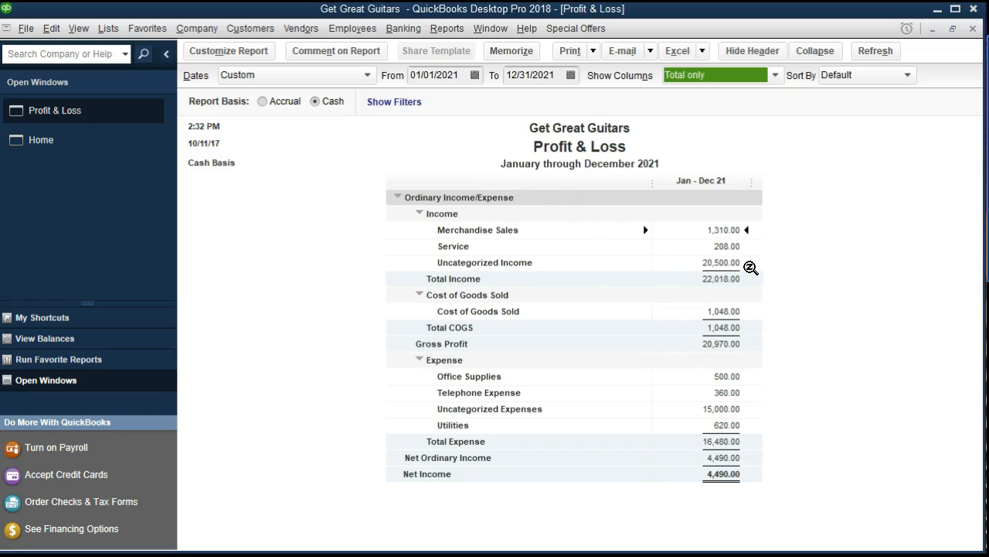
pyautogui.moveTo(750, 274)
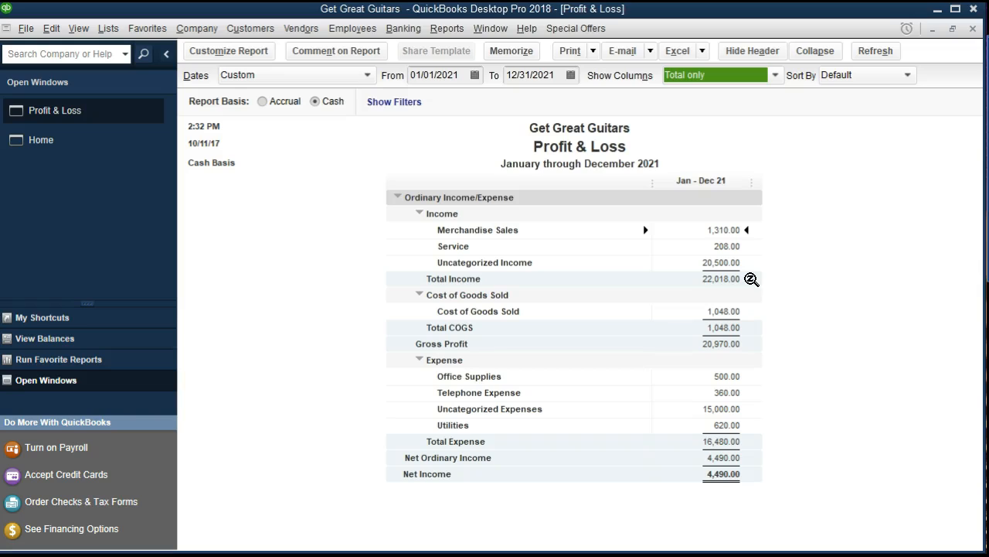
pyautogui.moveTo(747, 391)
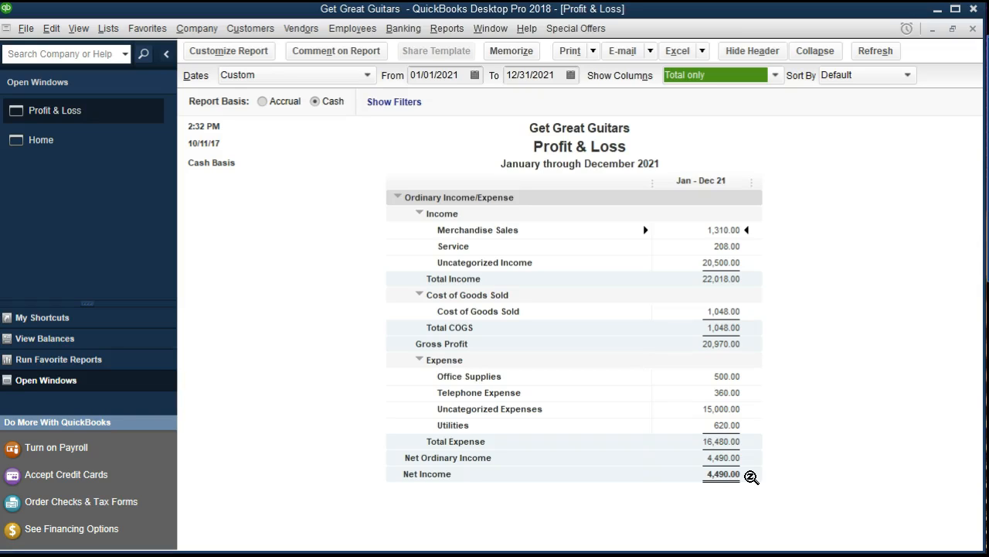
pyautogui.moveTo(732, 246)
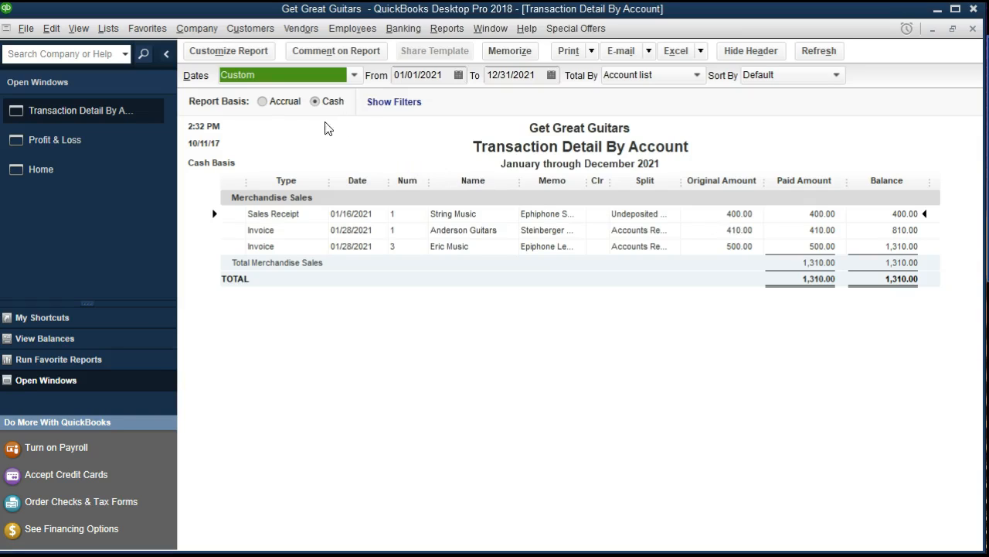
pyautogui.moveTo(303, 123)
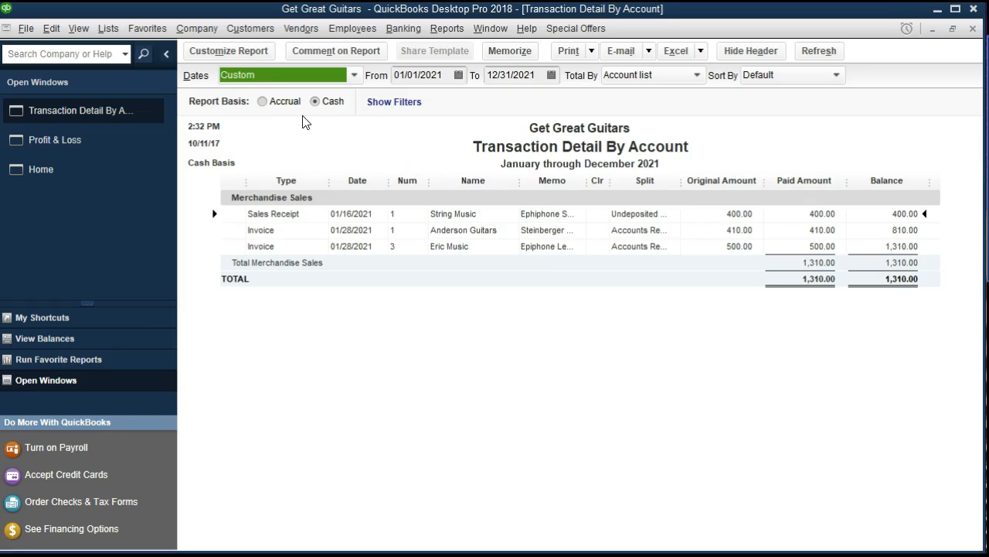
pyautogui.moveTo(800, 81)
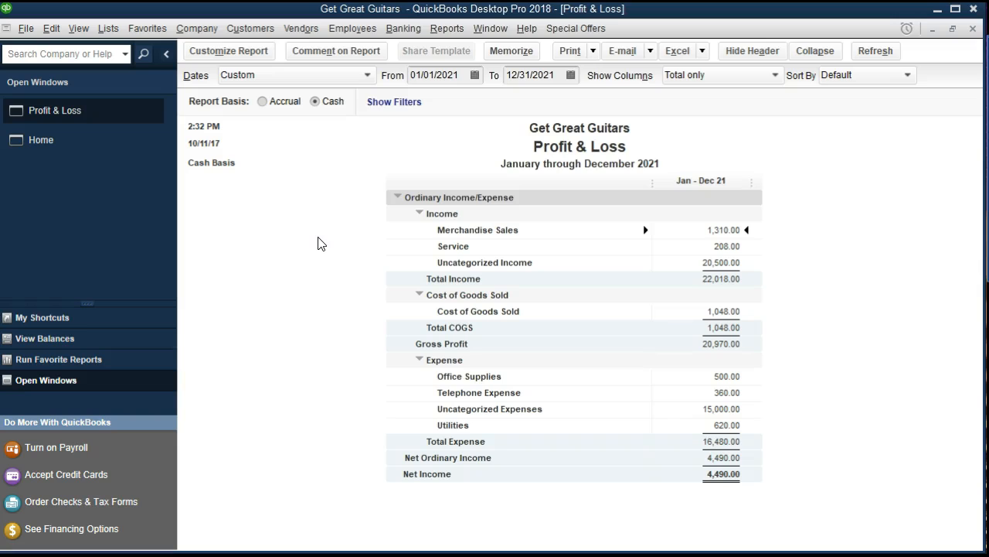
pyautogui.moveTo(284, 250)
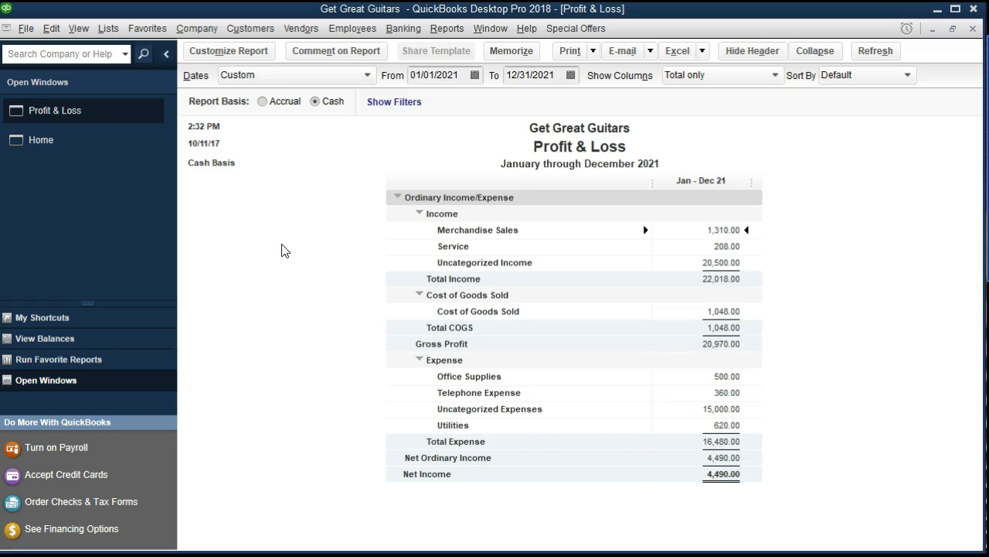
pyautogui.moveTo(230, 54)
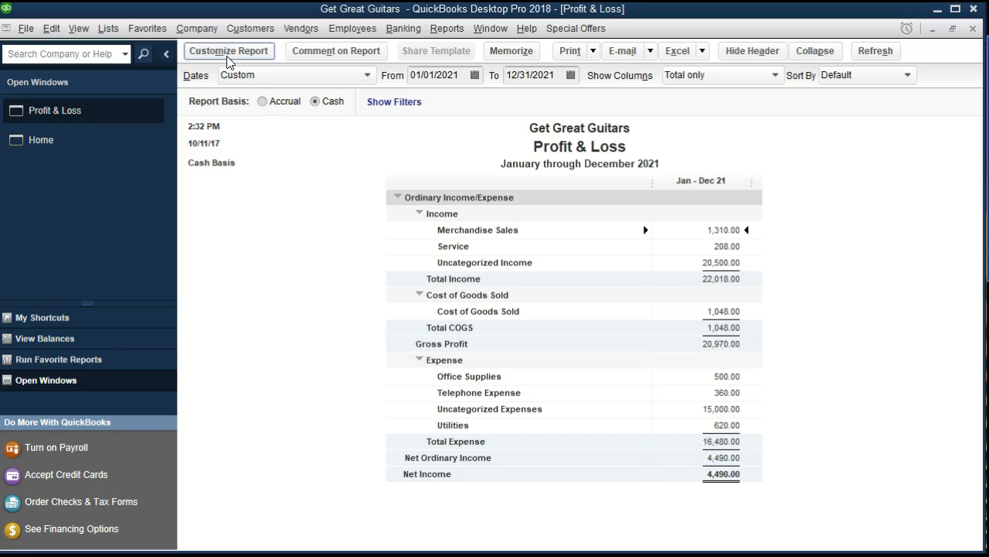
# Open Customize Report to review the 01/01/2021–12/31/2021 range and cash basis.
pyautogui.click(228, 51)
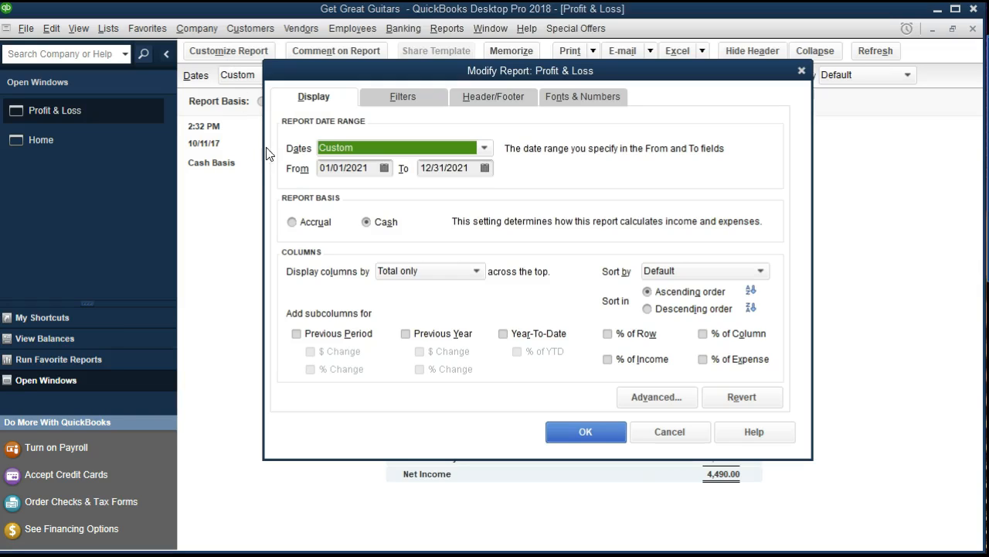
pyautogui.moveTo(331, 180)
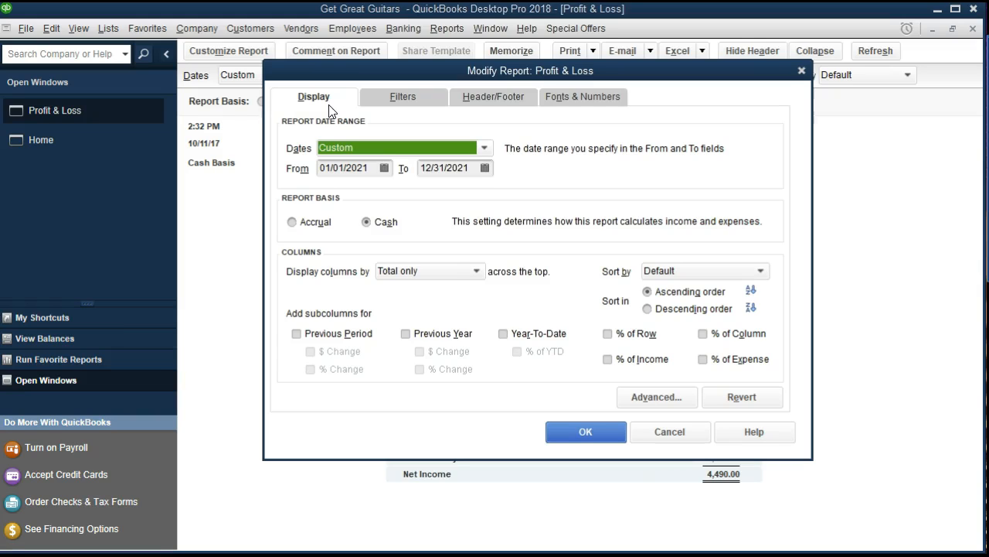
pyautogui.moveTo(745, 87)
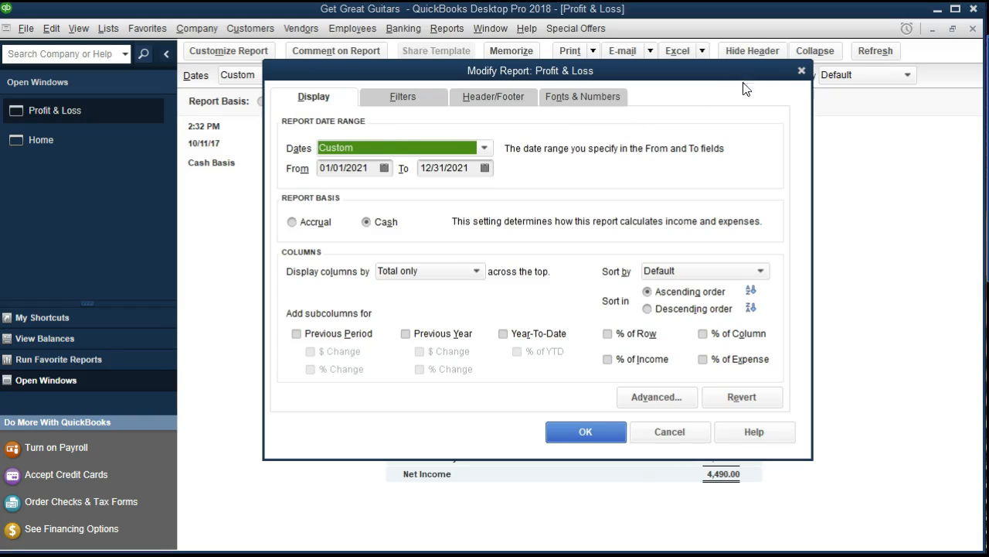
# Cancel the Modify Report dialog, leaving the cash-basis Profit & Loss unchanged.
pyautogui.click(585, 431)
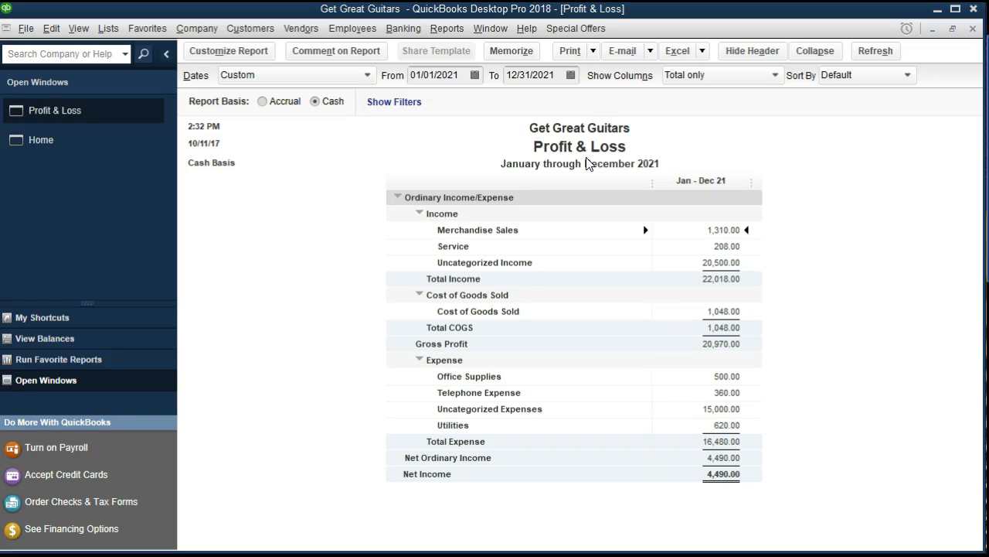
pyautogui.moveTo(562, 155)
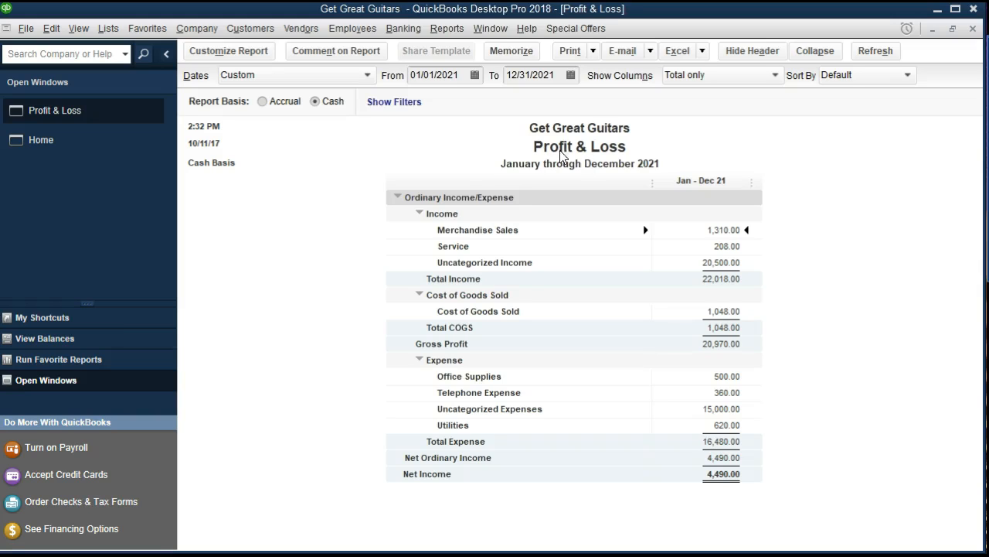
pyautogui.moveTo(97, 152)
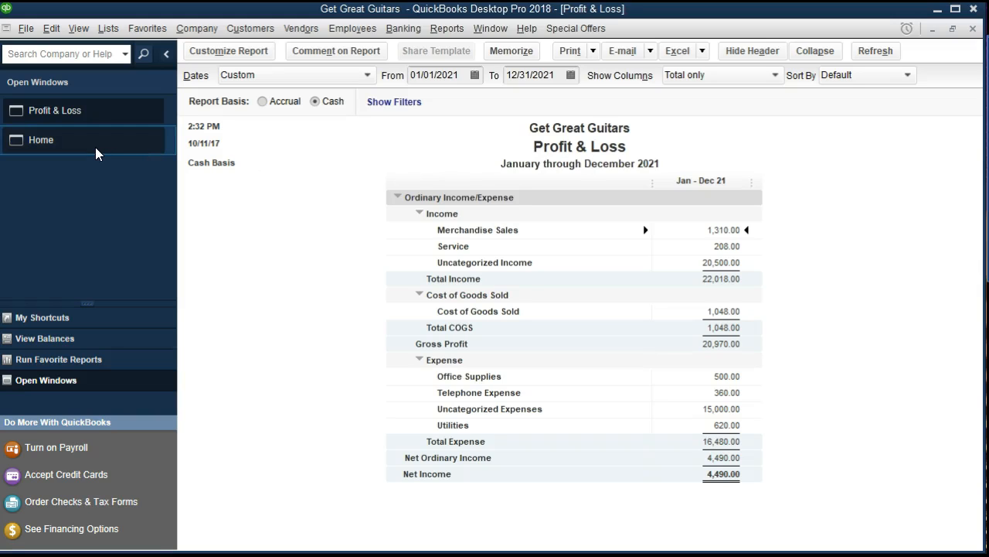
# Show the Home page from the Open Windows list.
pyautogui.click(41, 140)
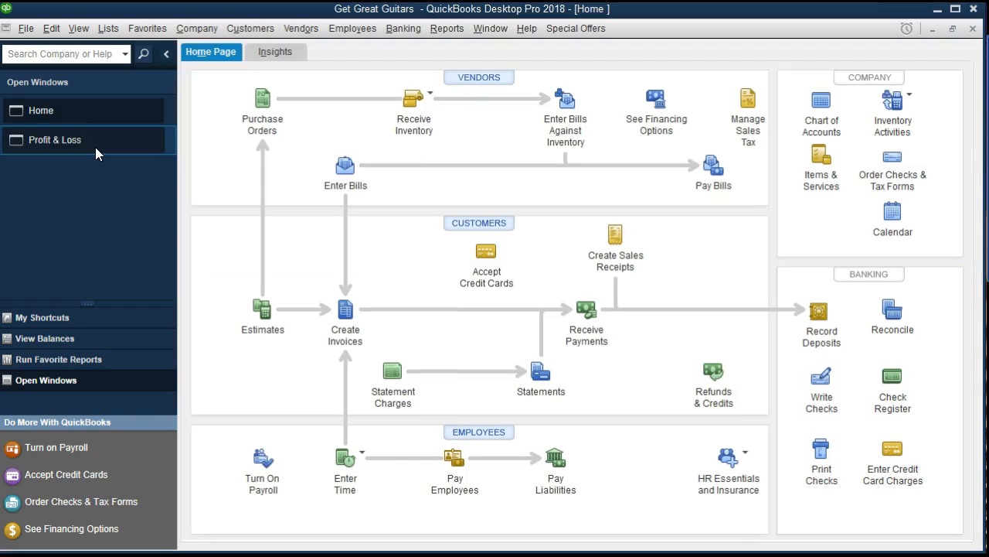
pyautogui.moveTo(308, 344)
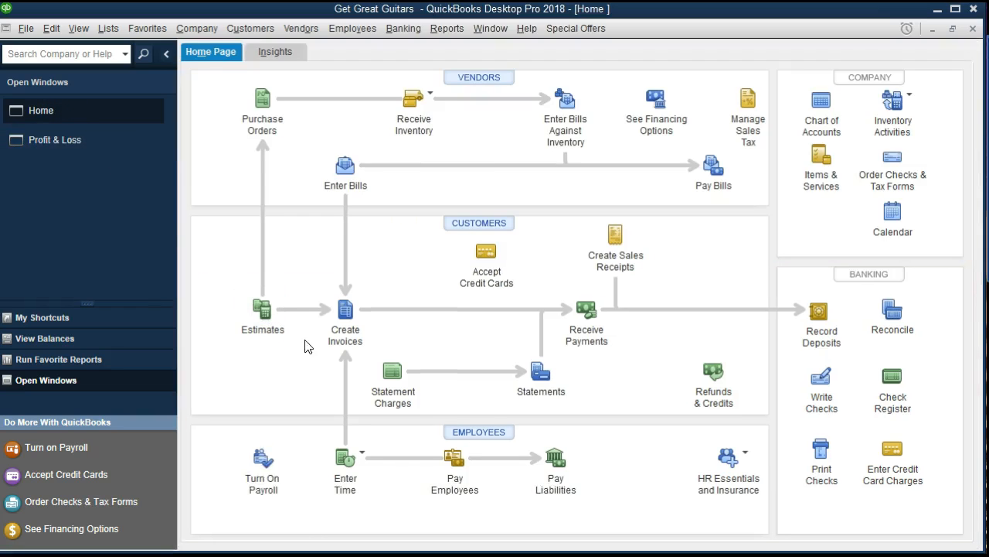
pyautogui.moveTo(343, 325)
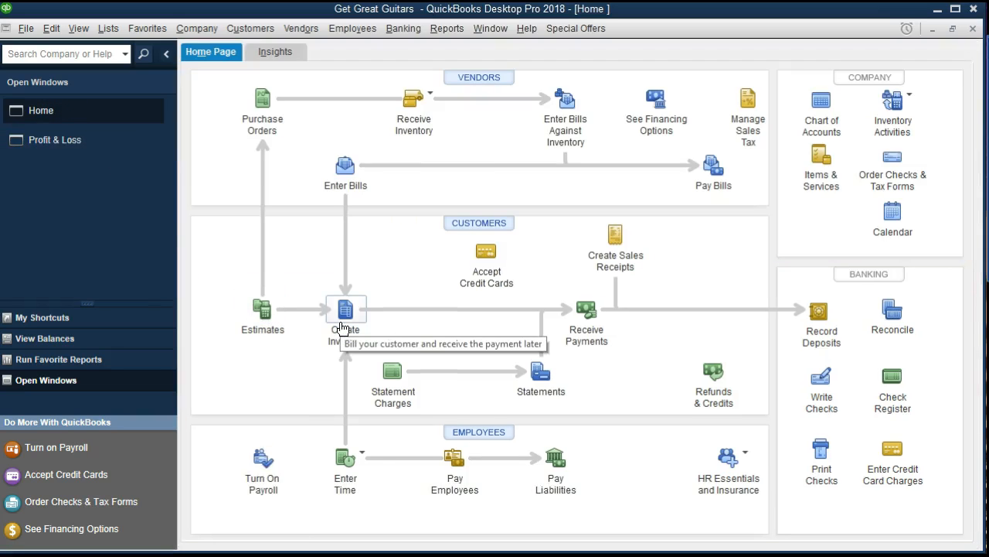
pyautogui.moveTo(341, 326)
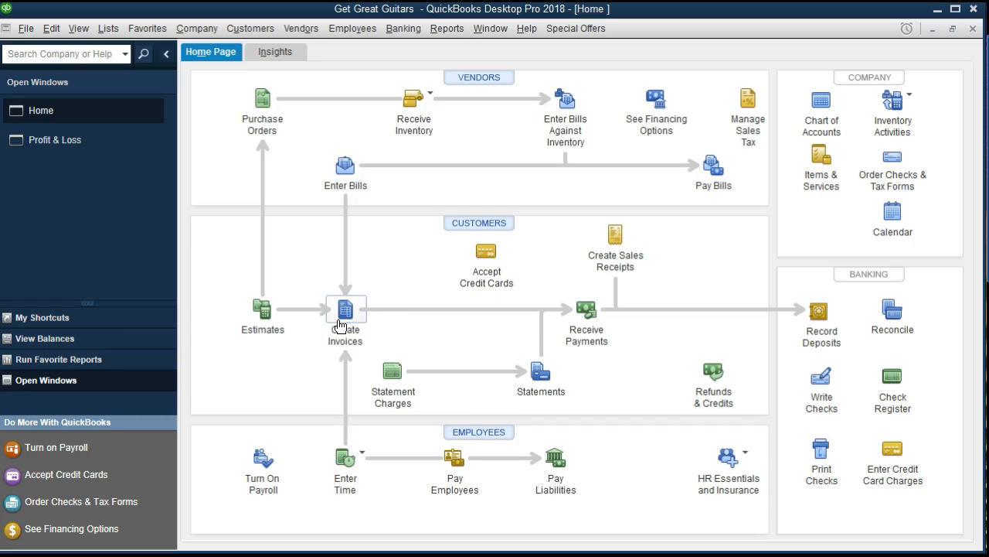
pyautogui.moveTo(109, 179)
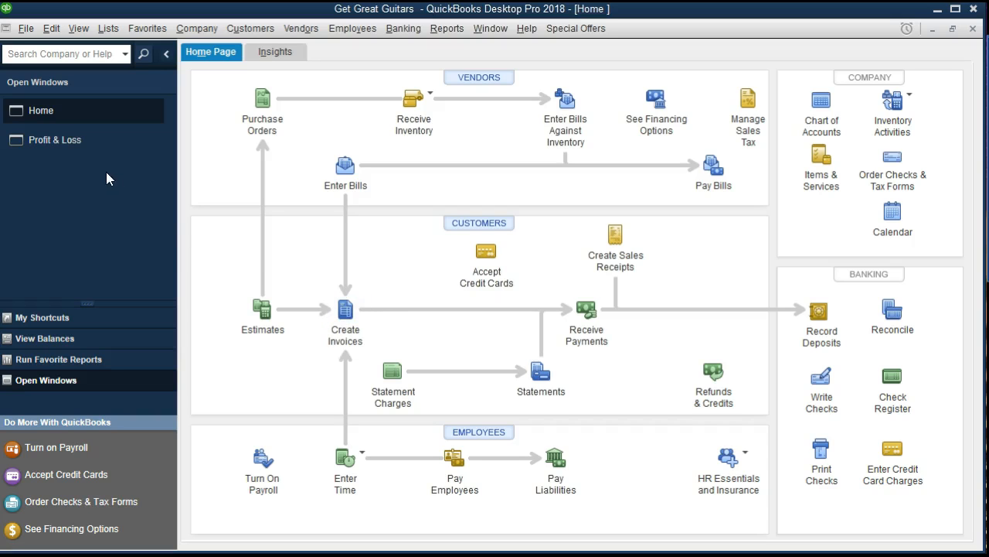
# Return to Profit & Loss and drill into the 2,467.40 Merchandise Sales transactions.
pyautogui.click(54, 140)
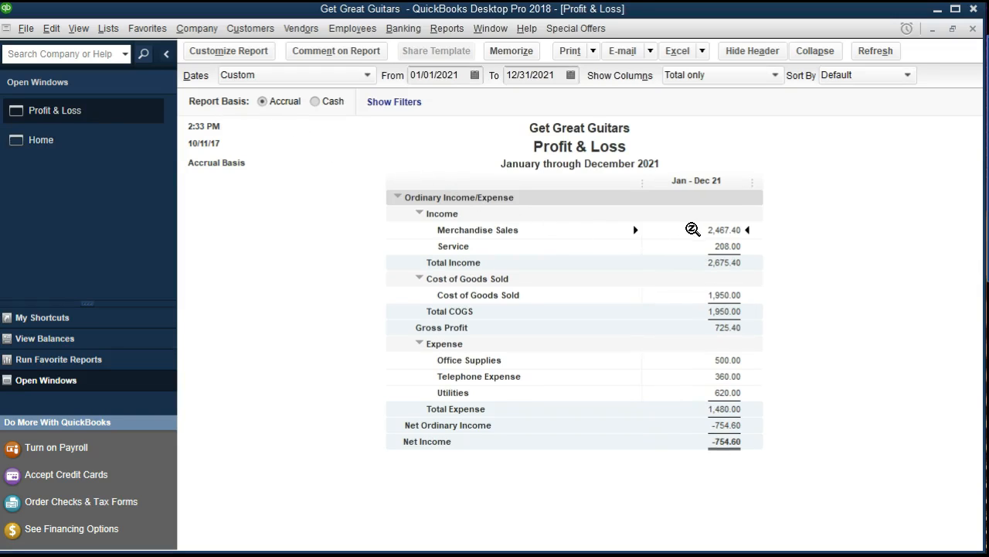
pyautogui.doubleClick(724, 230)
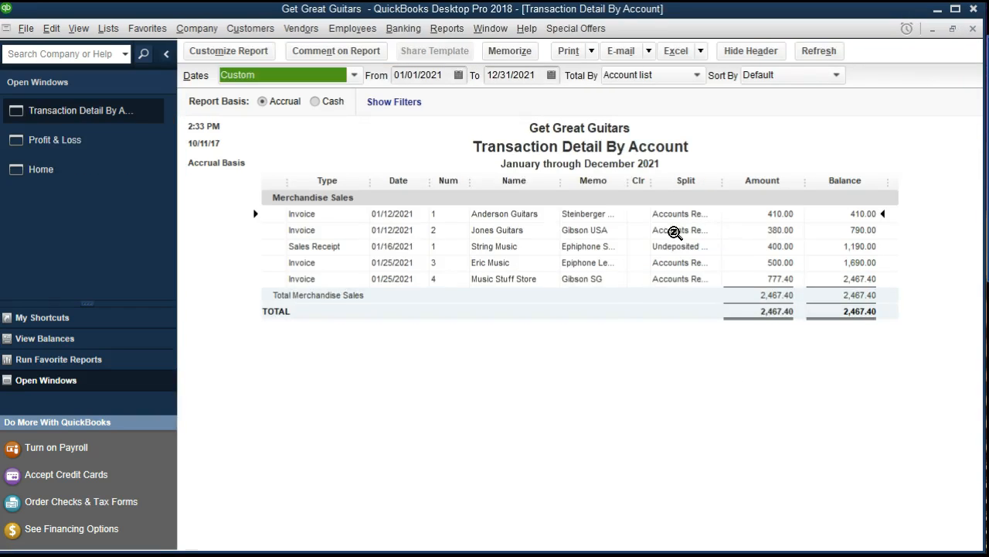
pyautogui.moveTo(322, 228)
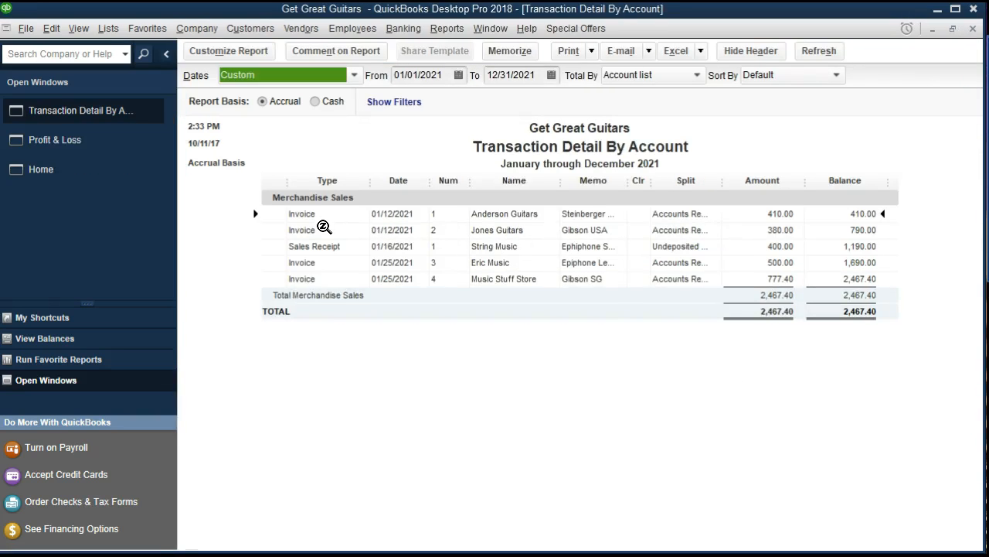
pyautogui.moveTo(603, 171)
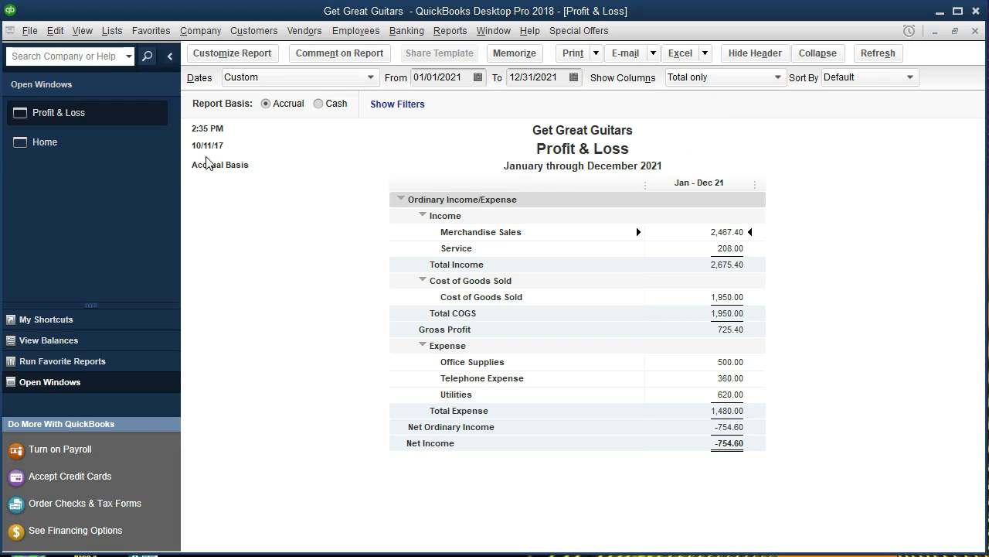
# Return to the Home page to view invoice, bill and check forms.
pyautogui.click(44, 142)
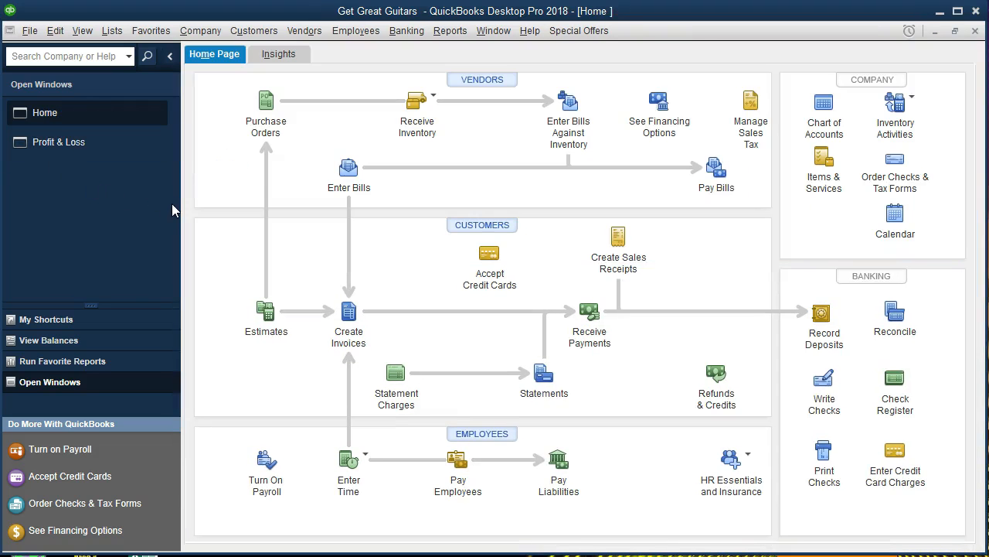
pyautogui.moveTo(270, 238)
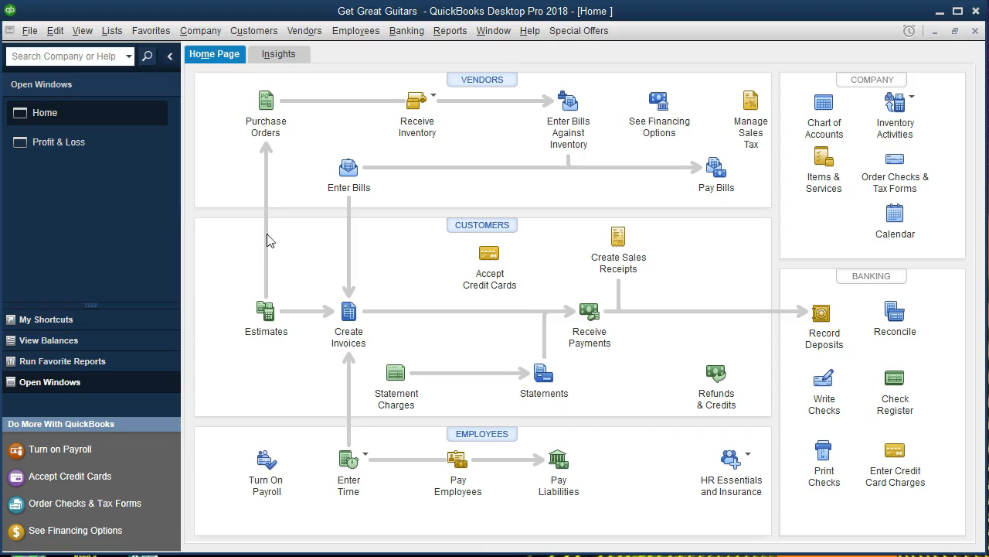
pyautogui.moveTo(816, 404)
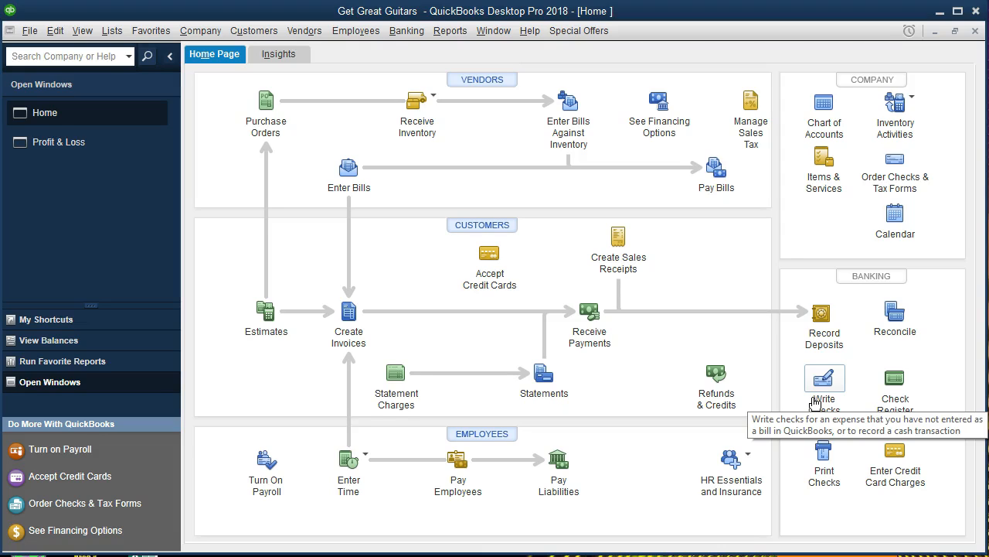
pyautogui.moveTo(698, 321)
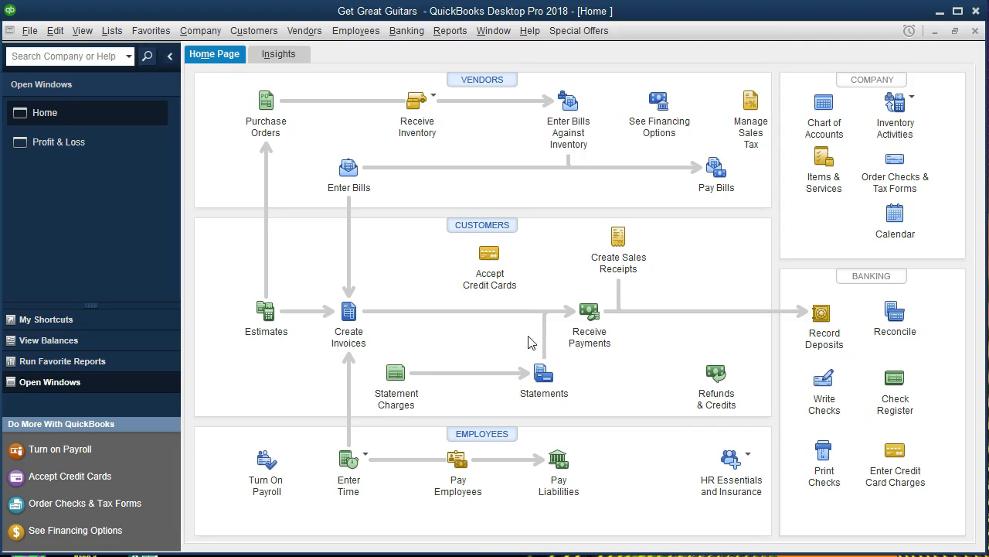
pyautogui.moveTo(431, 330)
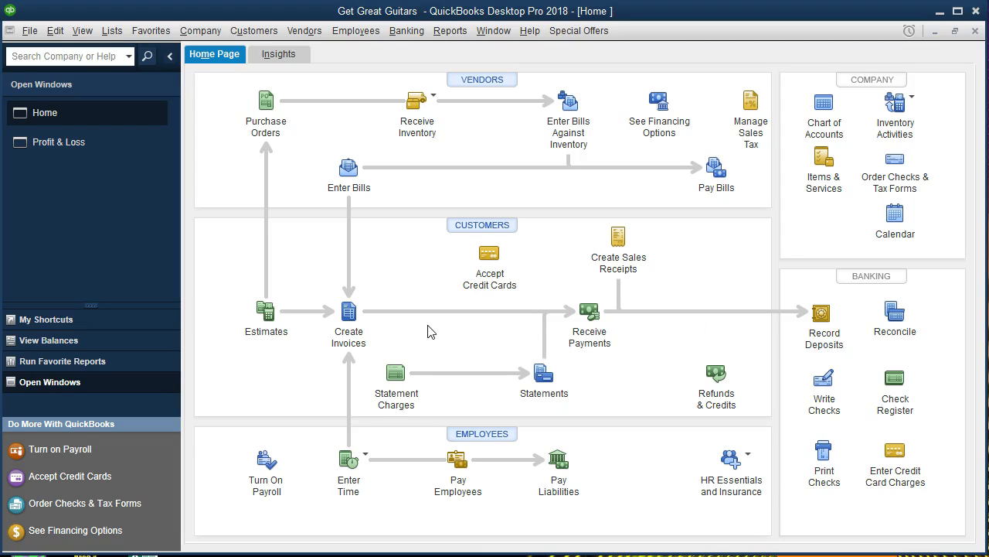
pyautogui.moveTo(392, 338)
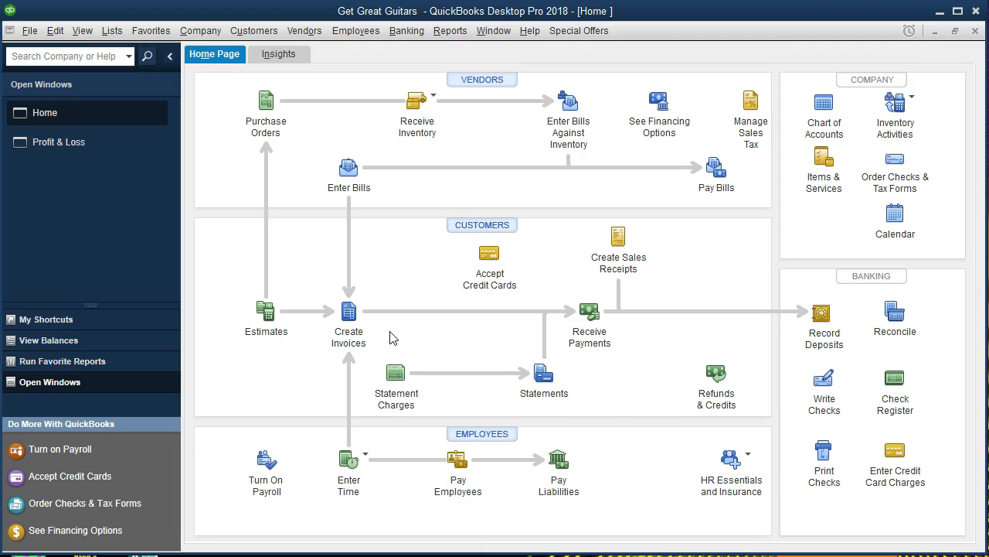
pyautogui.moveTo(348, 313)
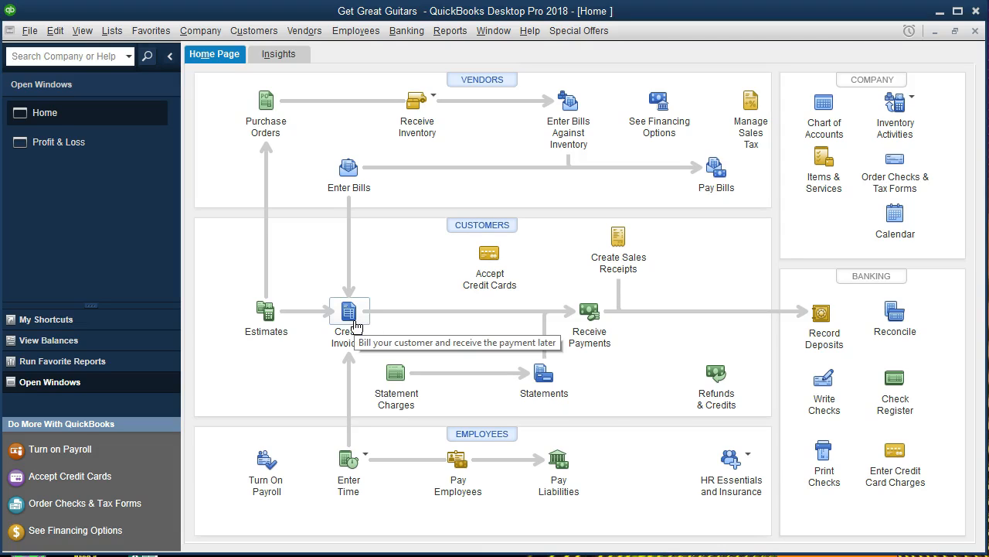
pyautogui.moveTo(401, 332)
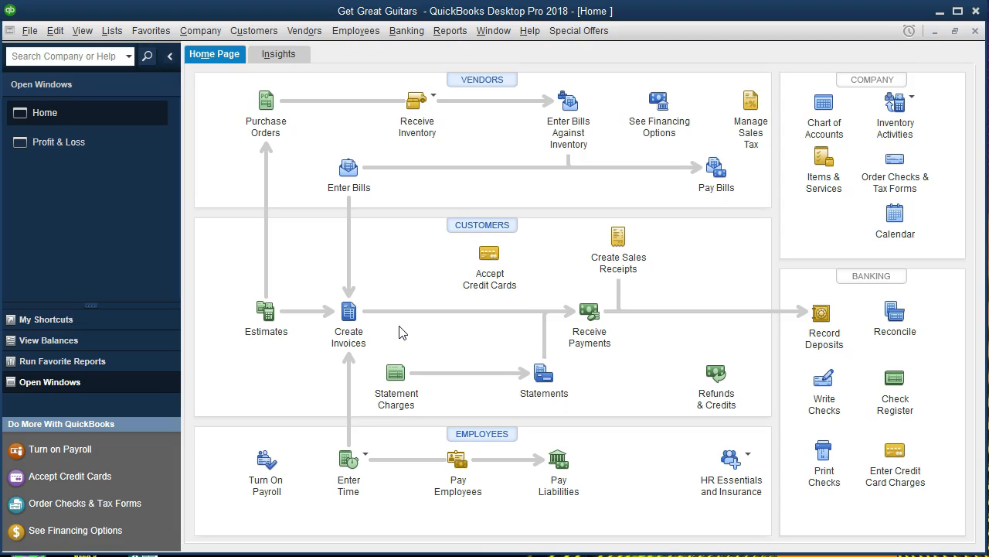
pyautogui.moveTo(373, 178)
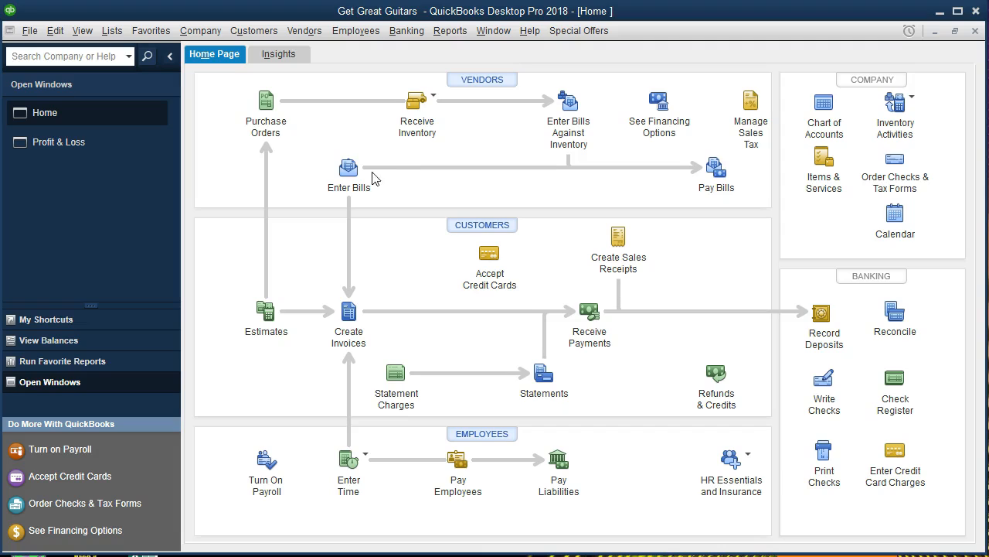
pyautogui.moveTo(348, 168)
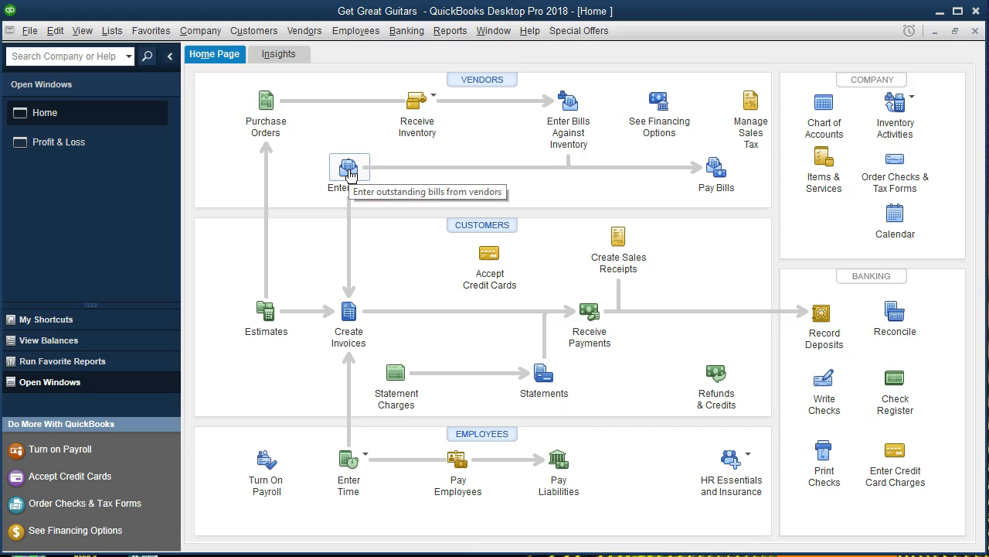
pyautogui.moveTo(491, 194)
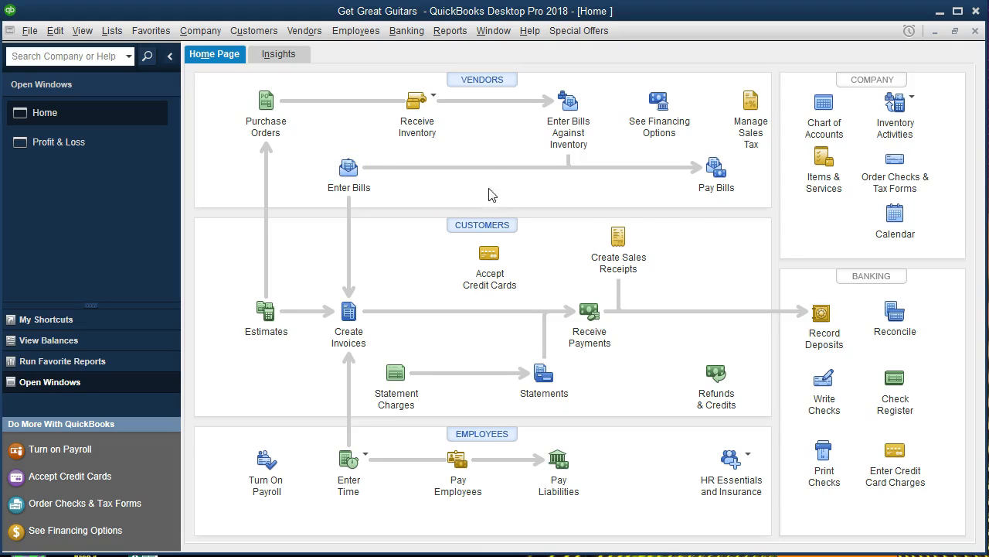
pyautogui.moveTo(716, 168)
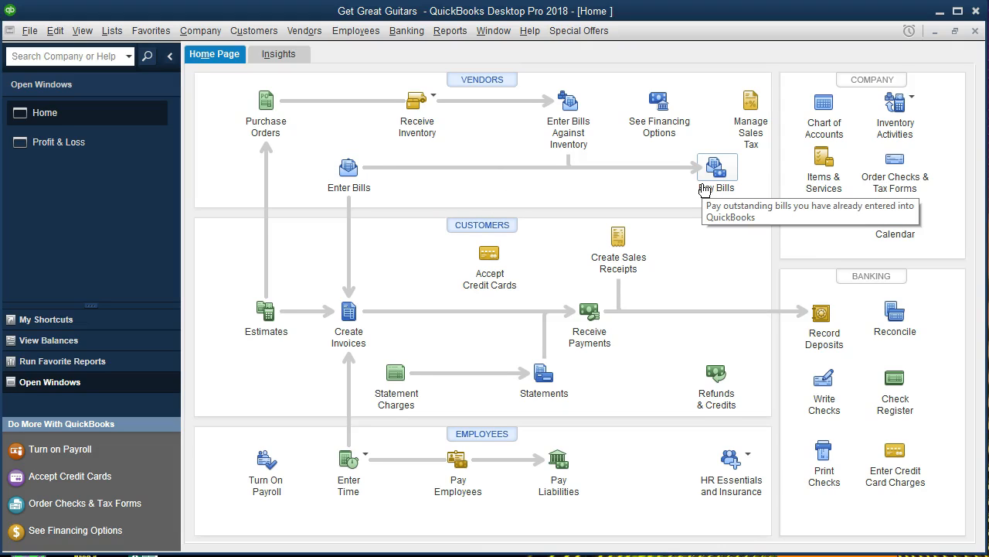